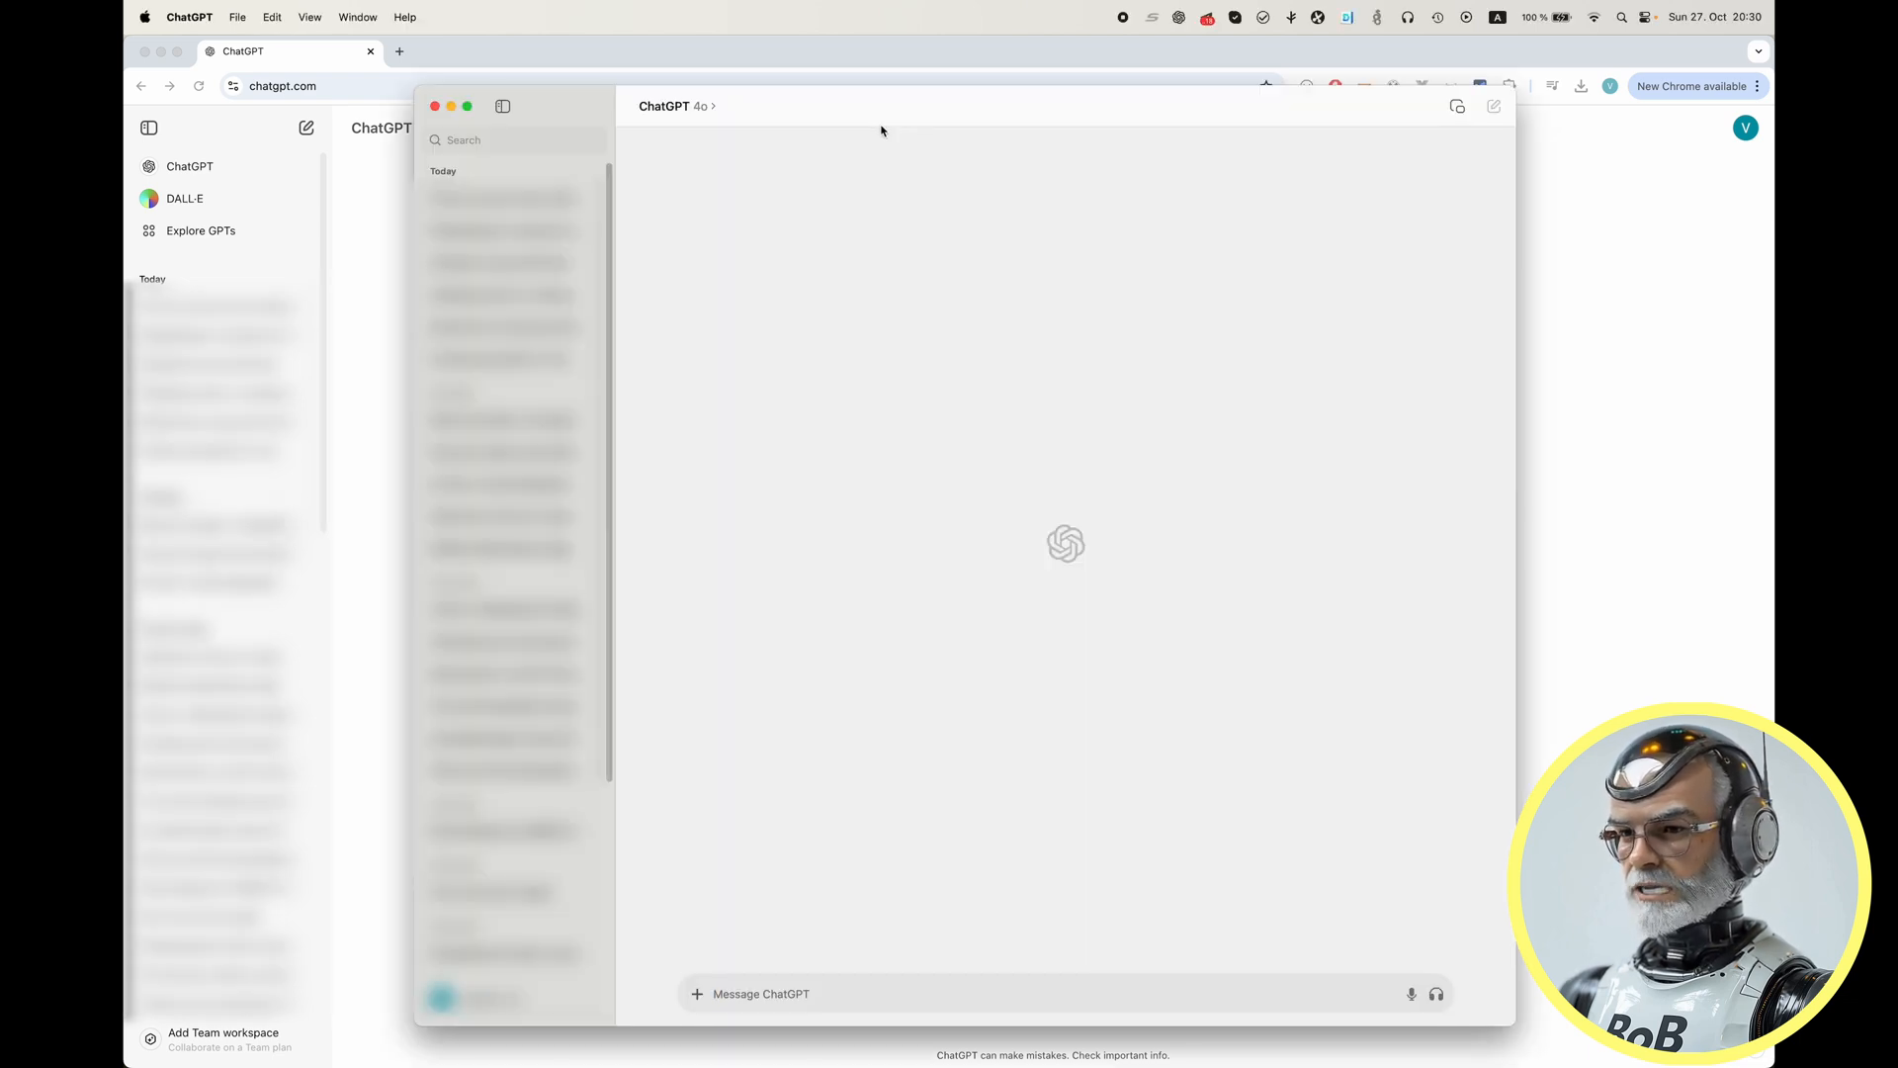
# Attach test.pdf in the ChatGPT app, hit the 'File upload failed' indexing error, and quit
pyautogui.click(189, 17)
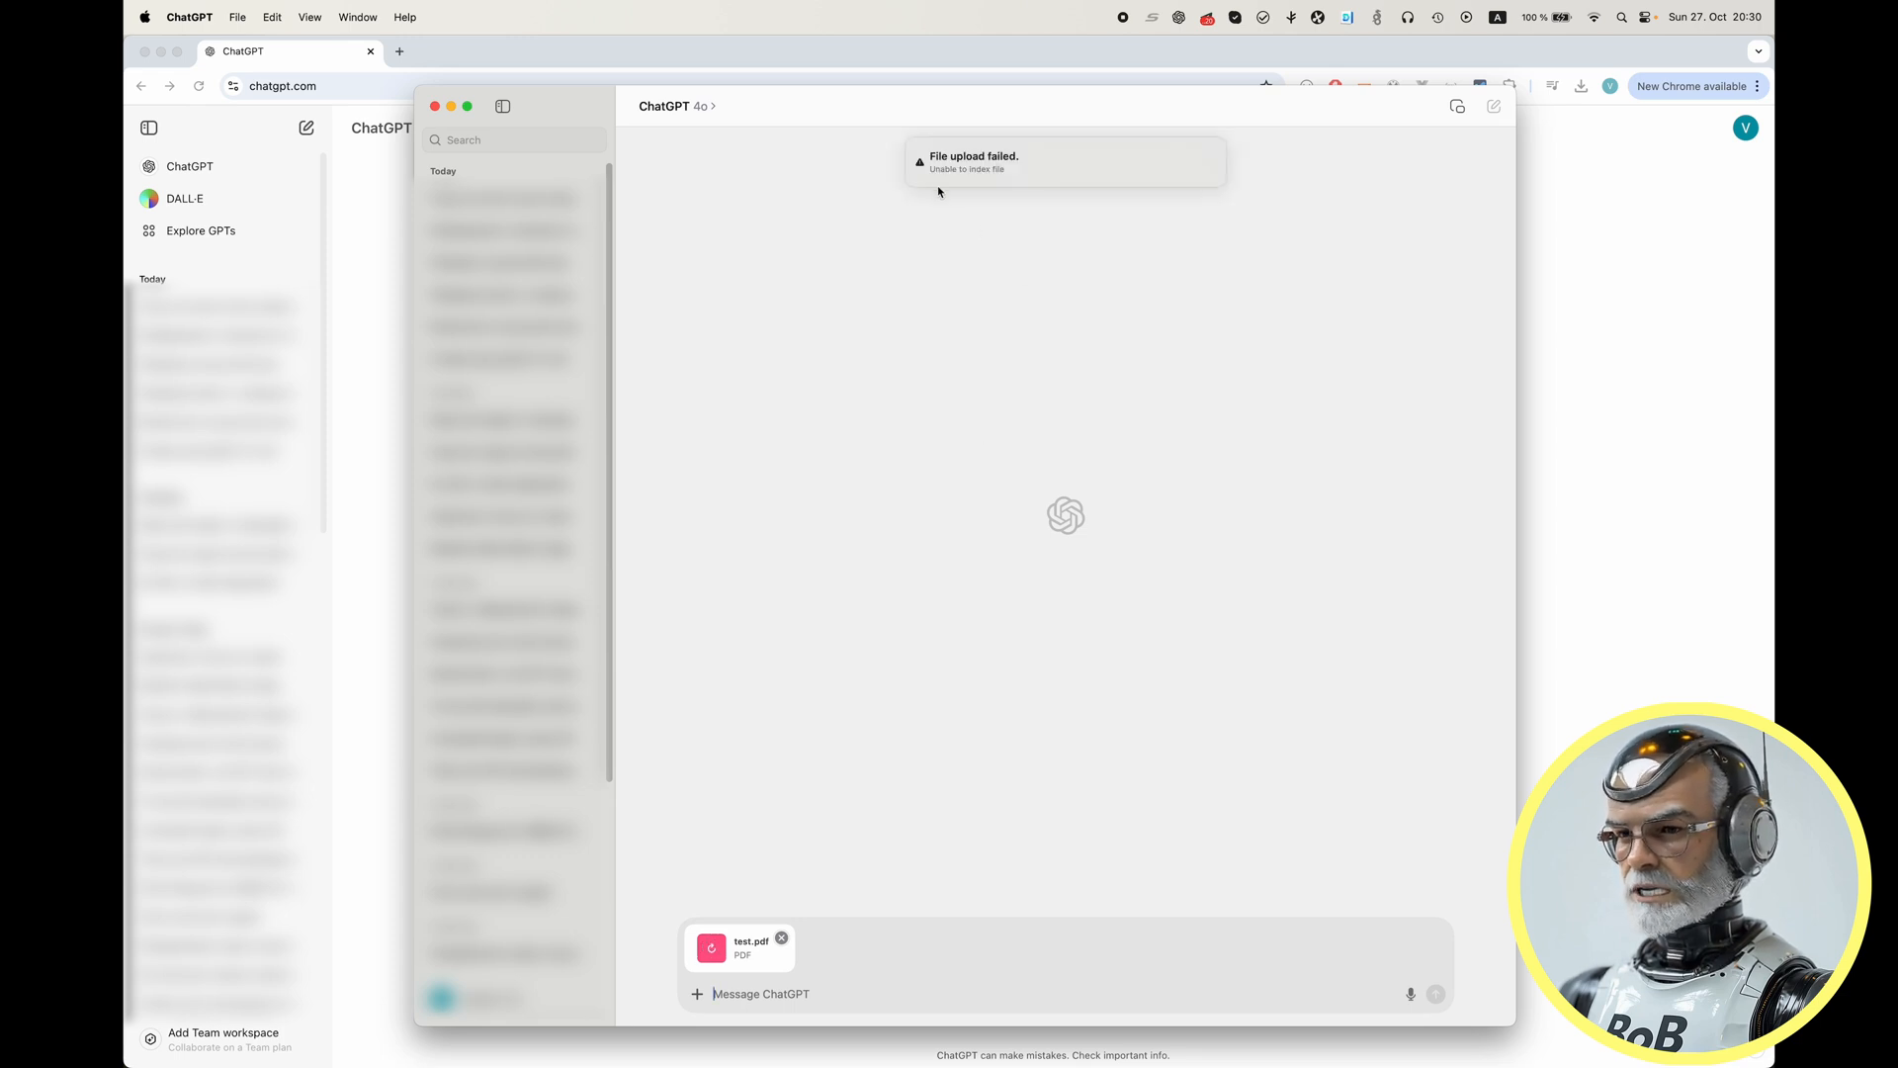
pyautogui.moveTo(999, 193)
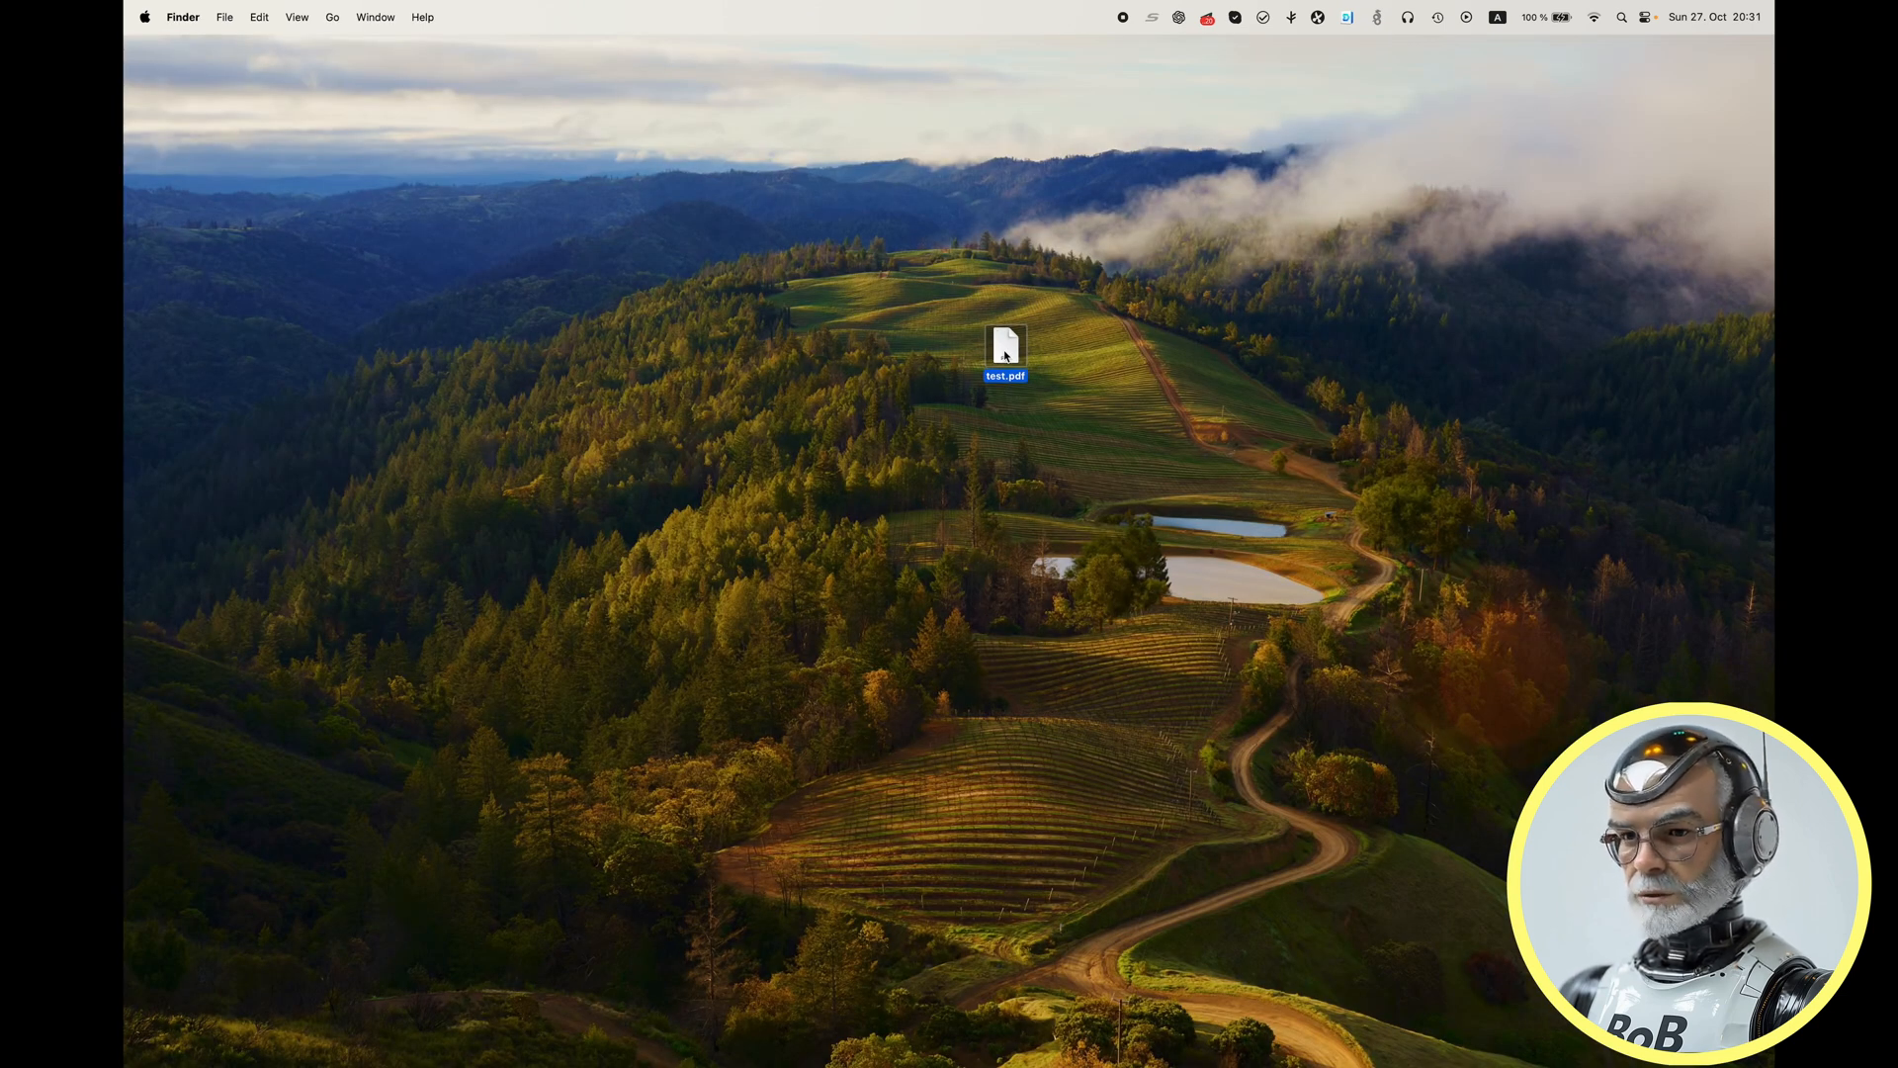
# Export the Preview document as test2.pdf in PDF format with Embed Text enabled
pyautogui.click(232, 17)
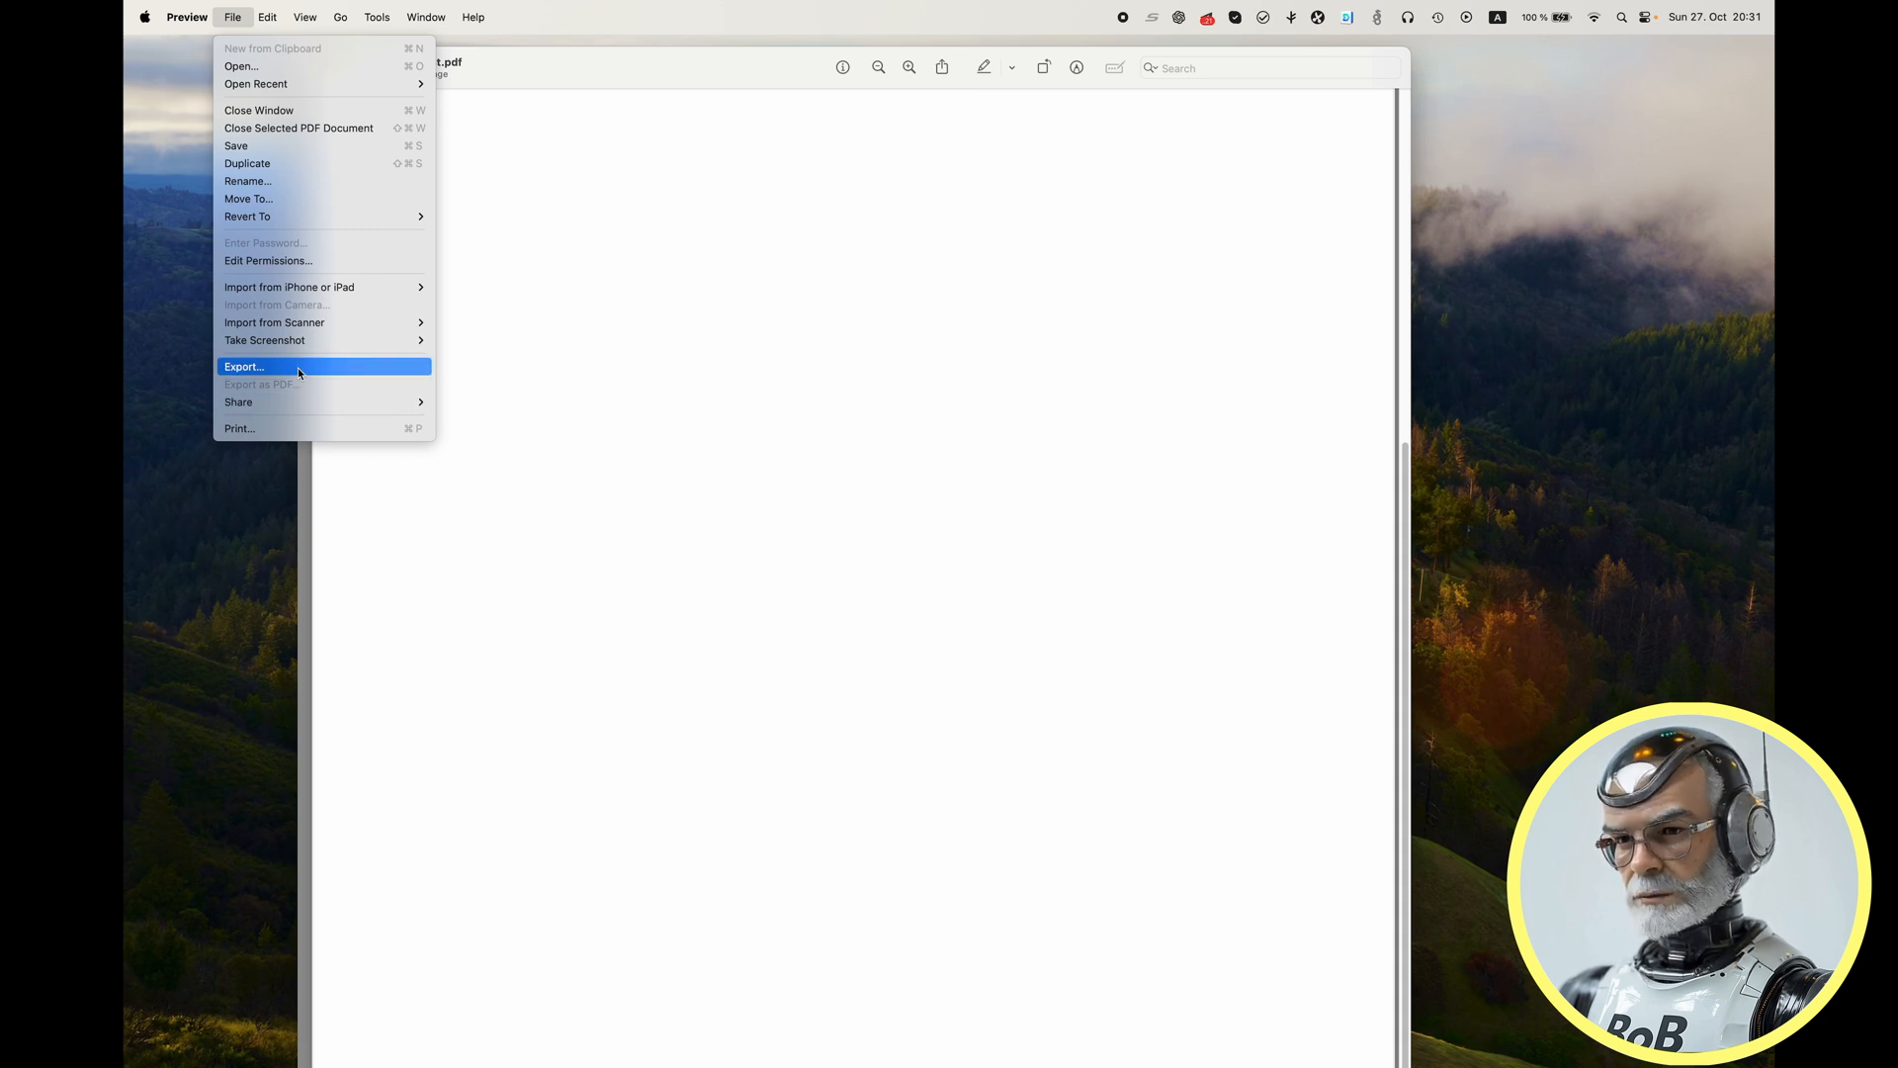
pyautogui.click(243, 366)
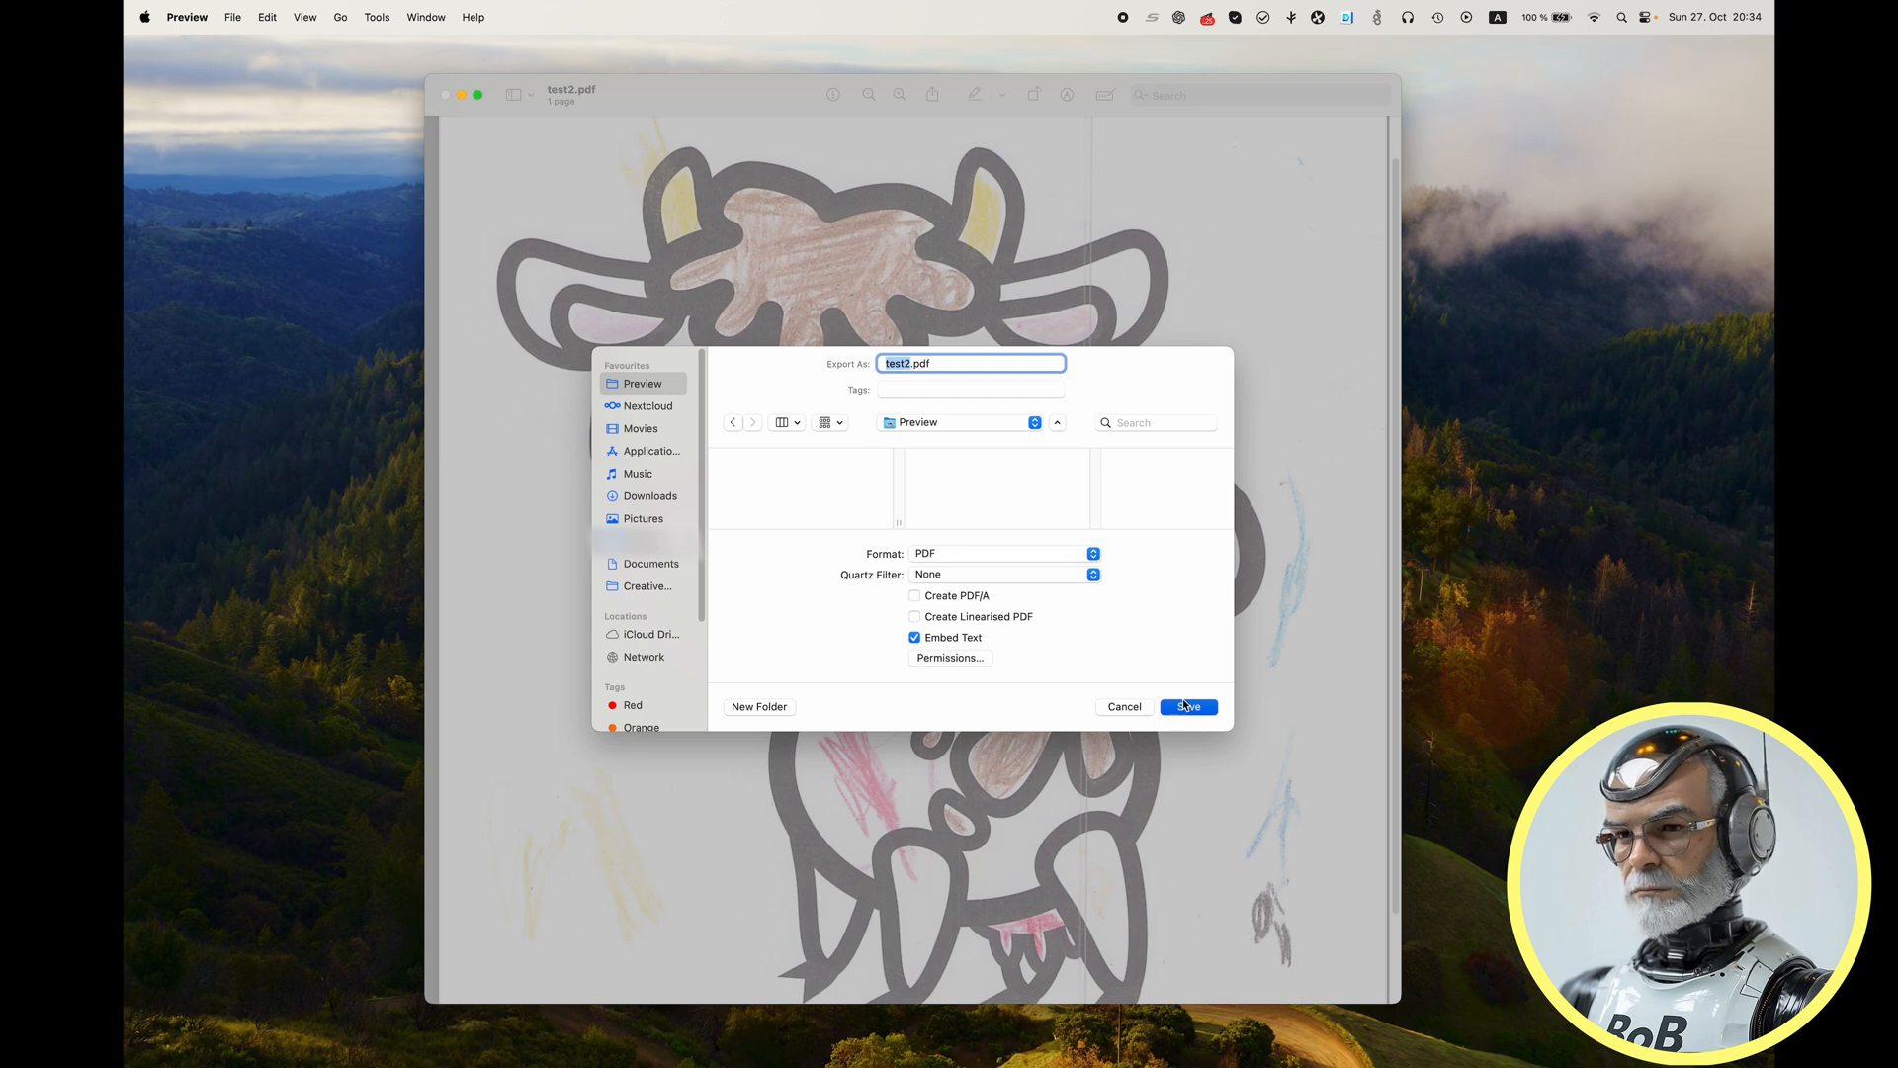
pyautogui.click(1186, 706)
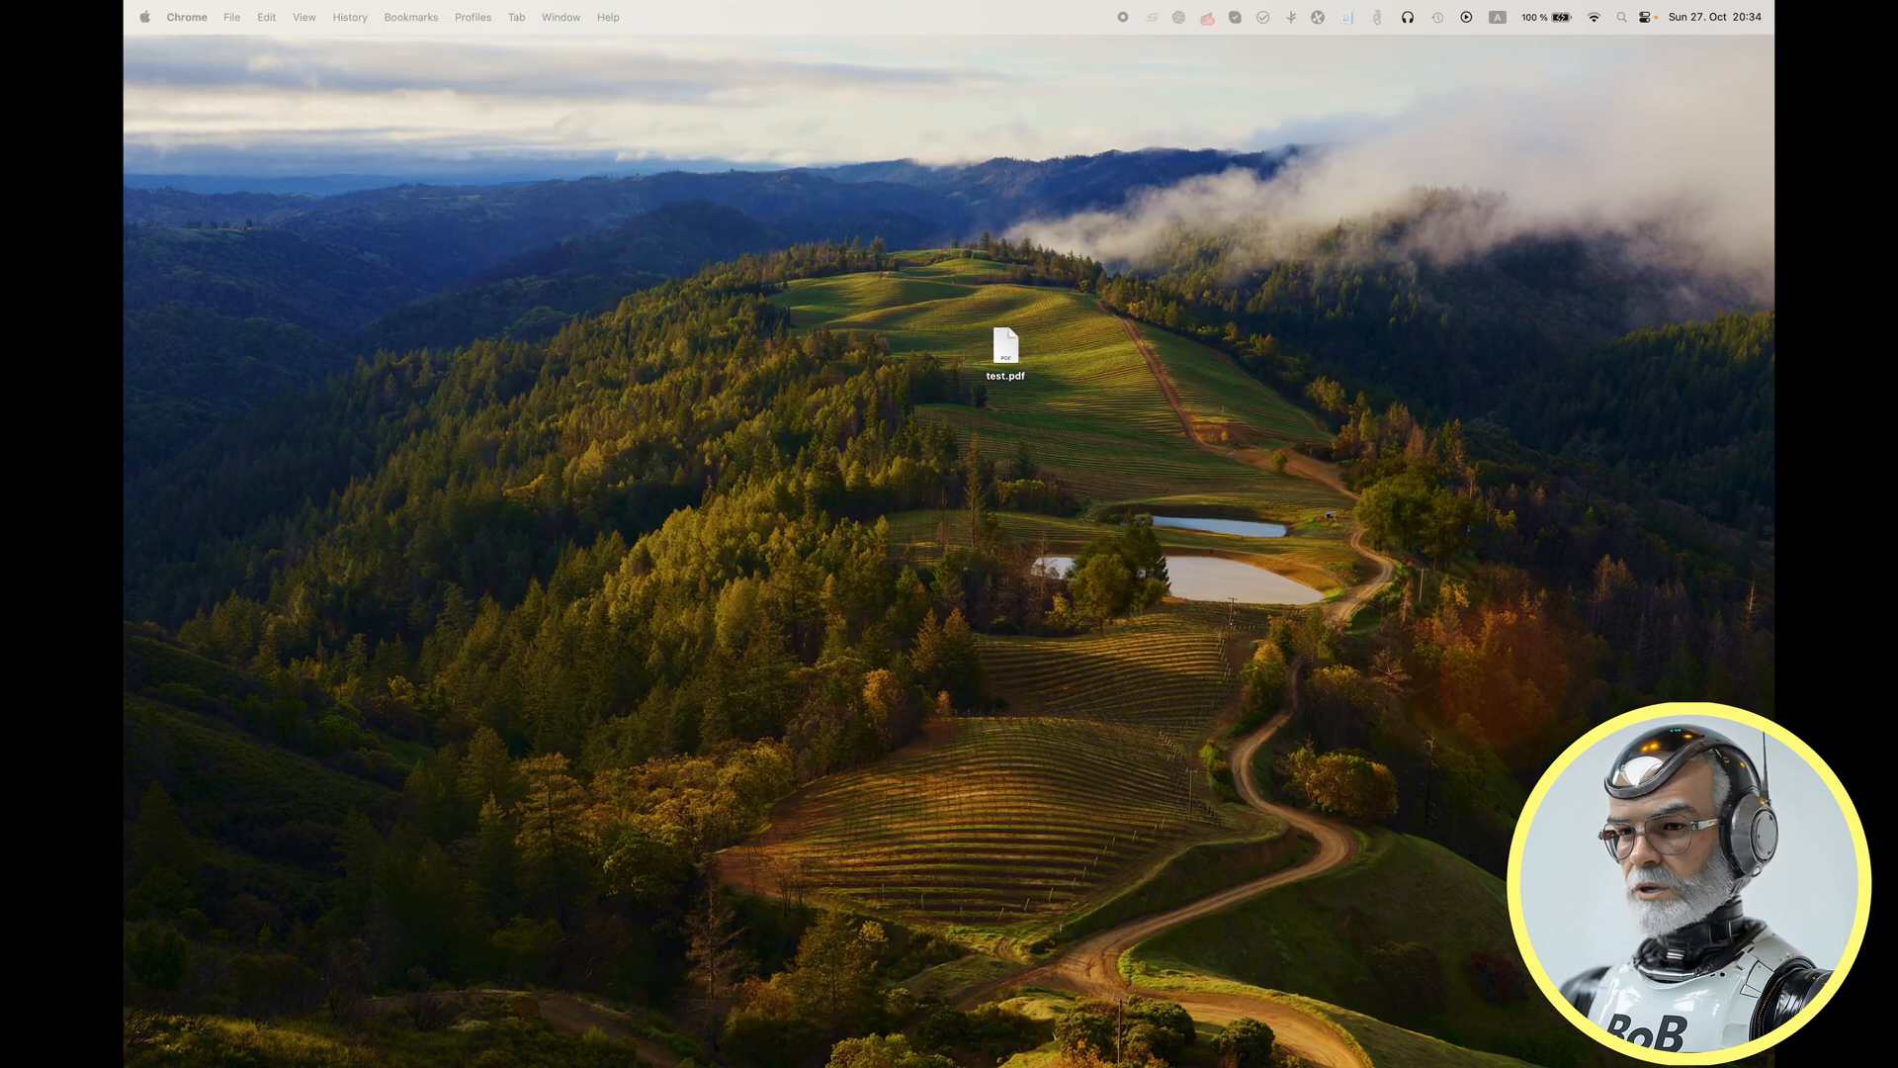
# Drag the PDF from the desktop into ChatGPT's message box in Chrome until the attachment card appears
pyautogui.moveTo(1007, 355); pyautogui.dragTo(1052, 581)
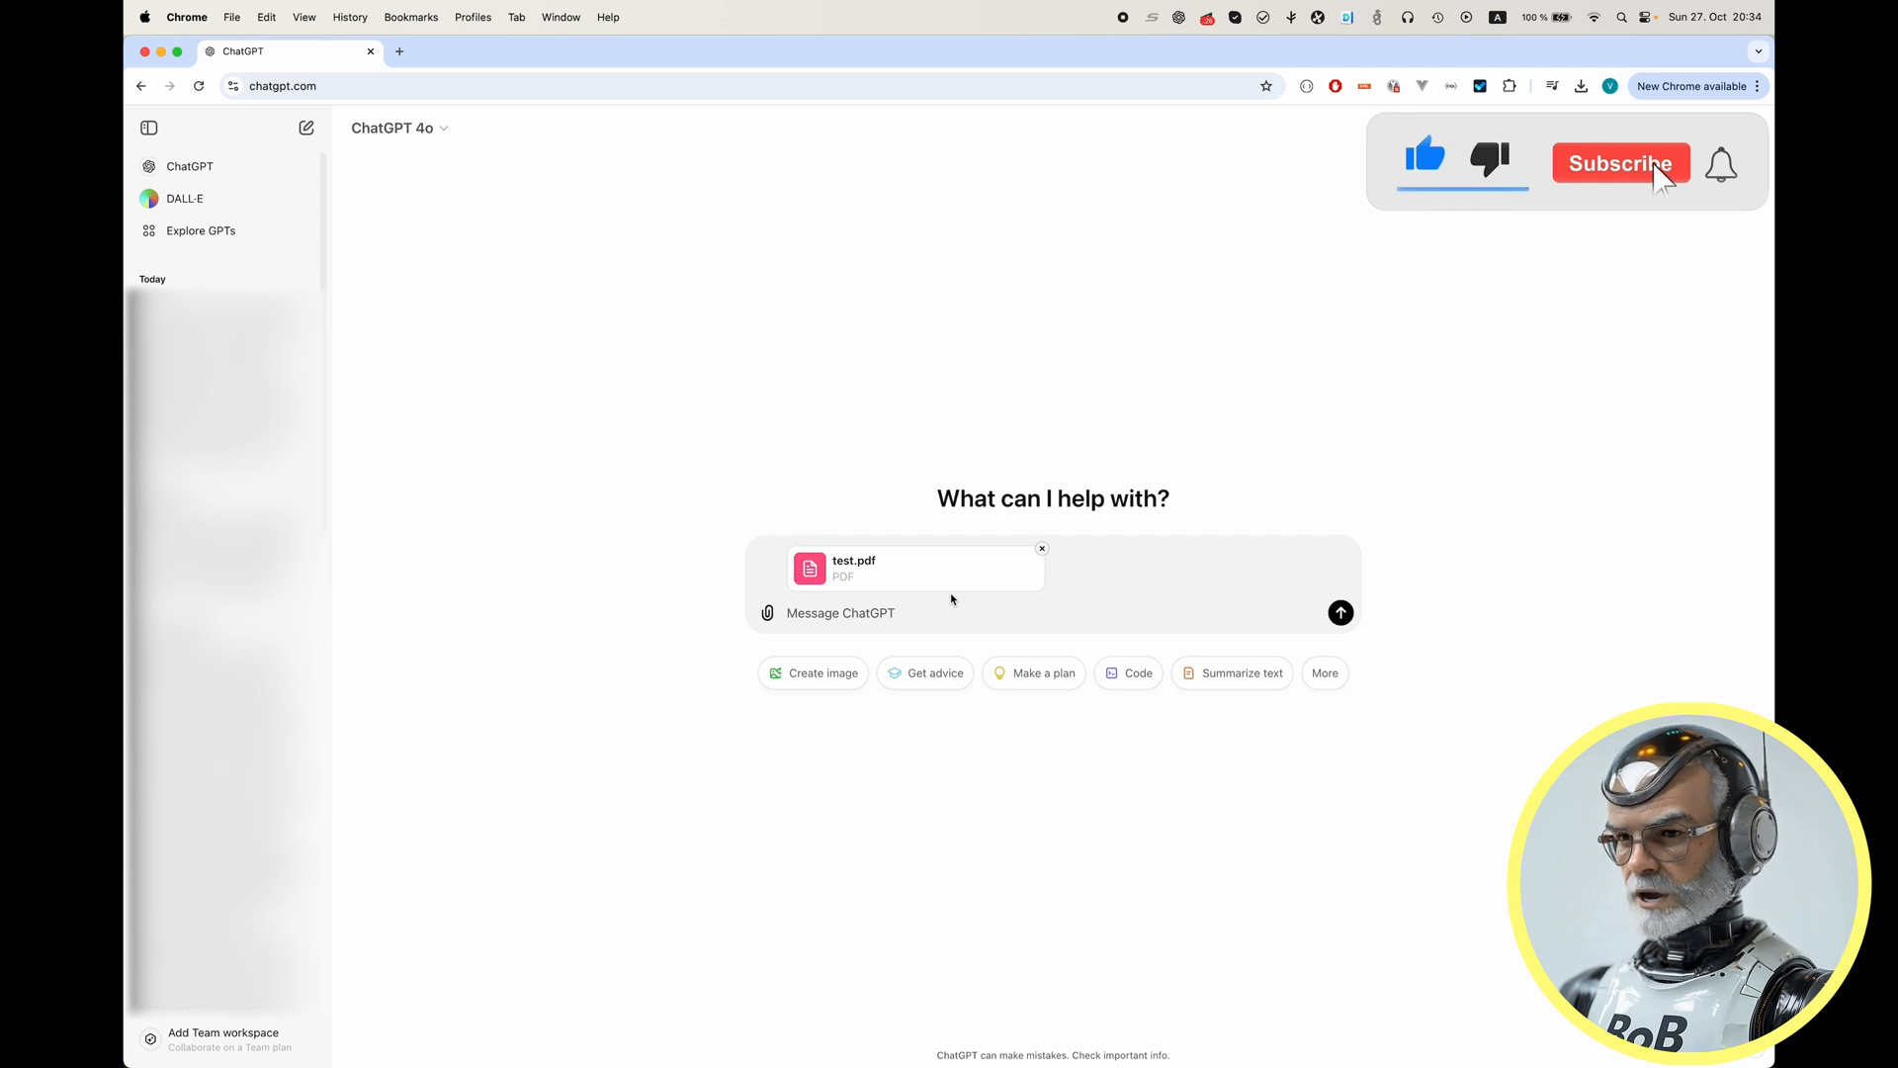
pyautogui.click(1620, 163)
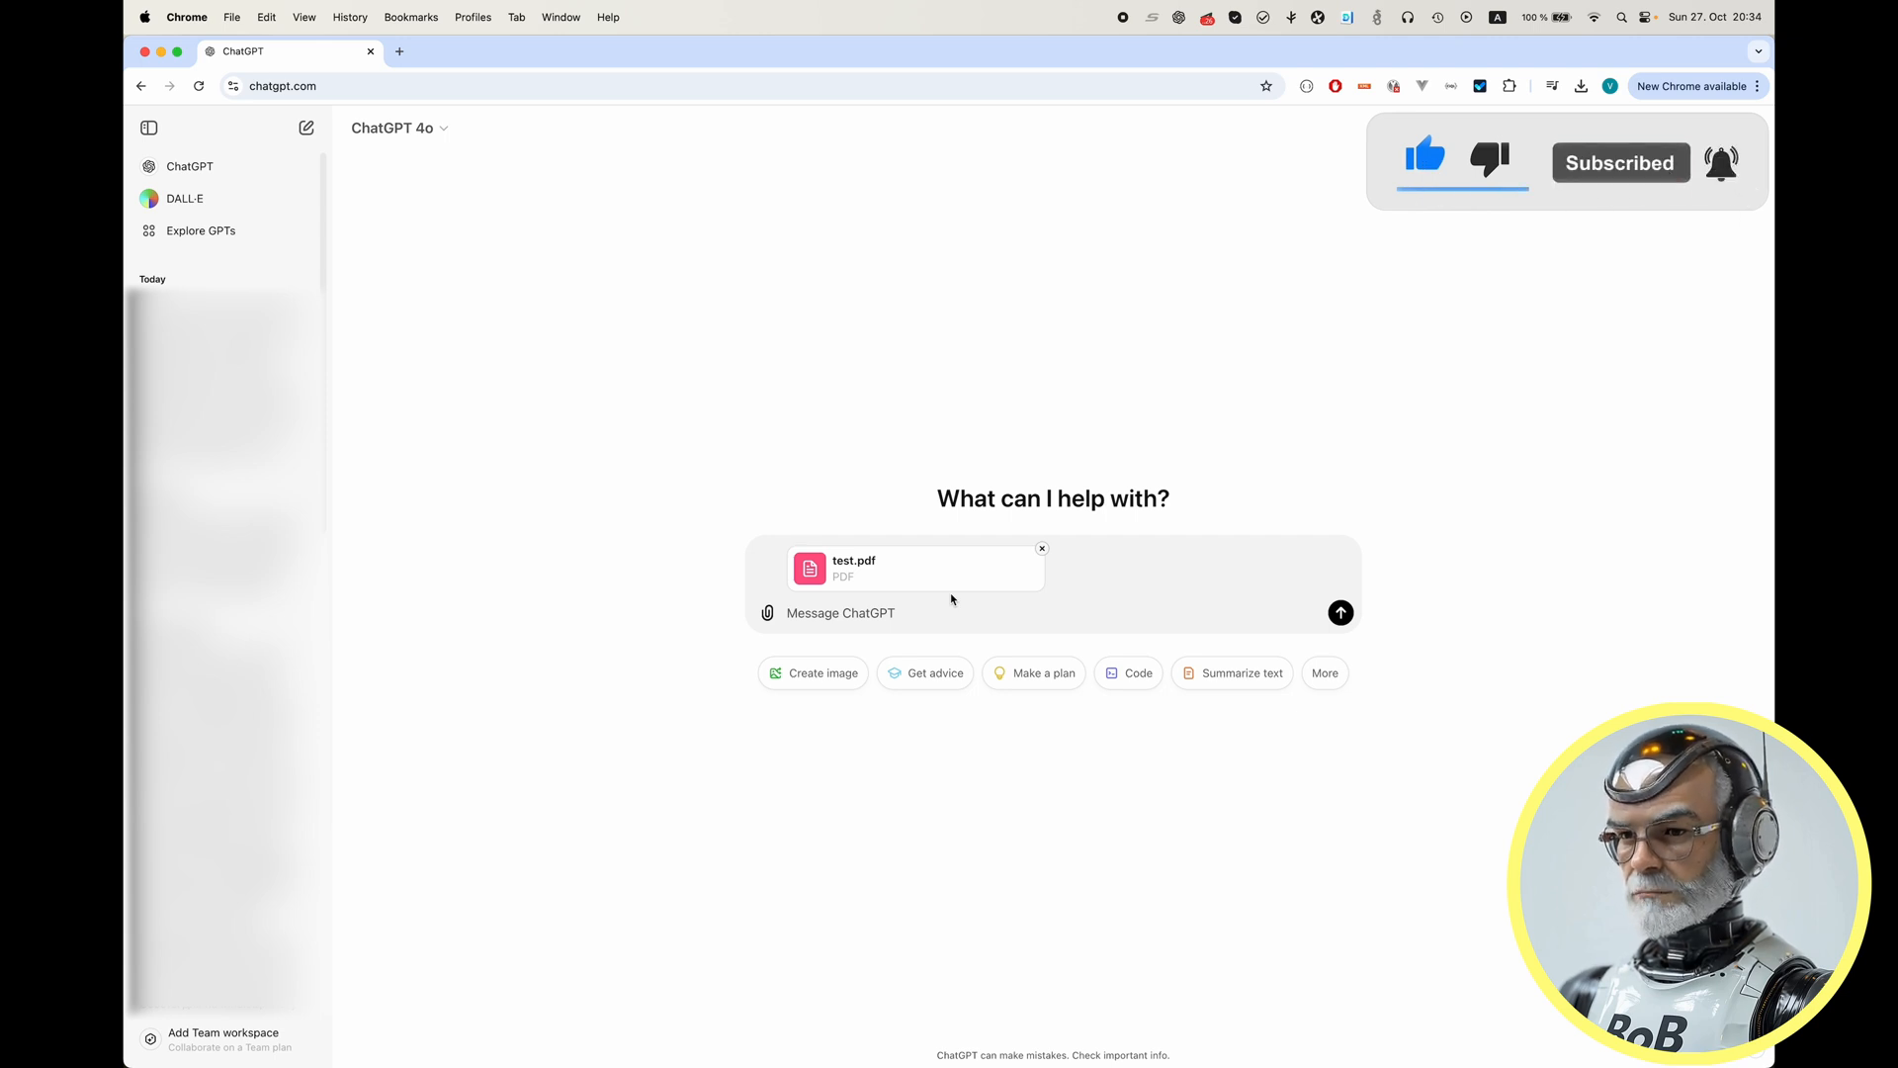